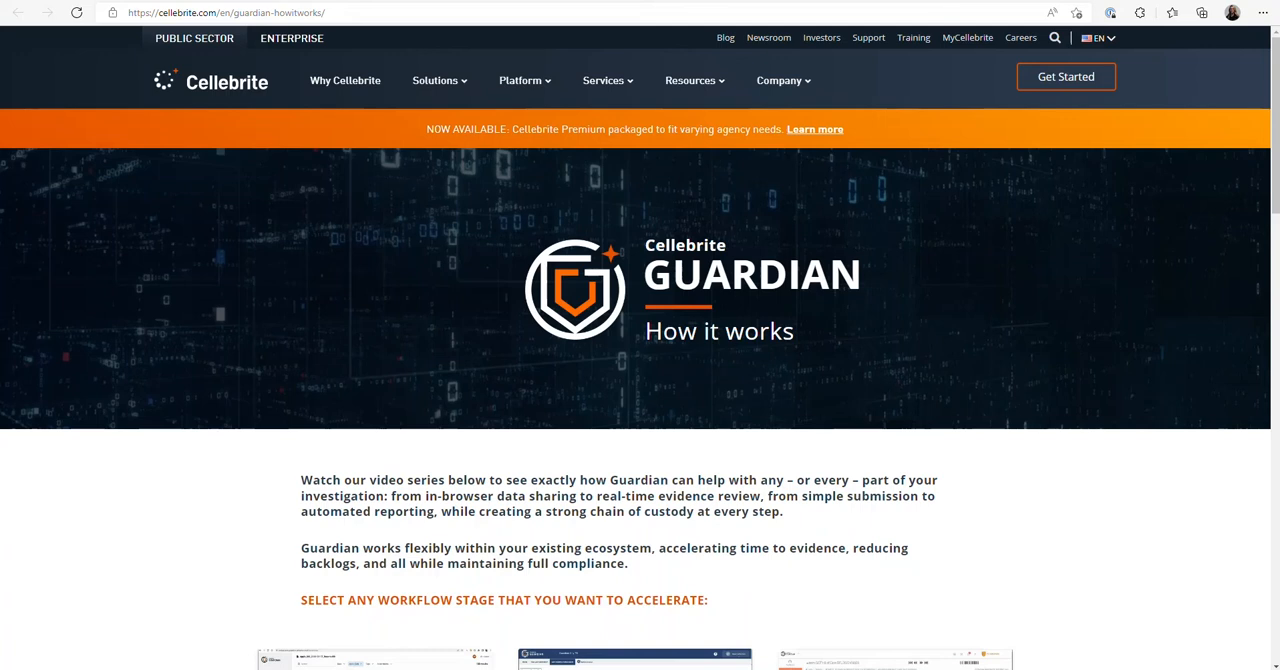
Scroll down until the Review, Share and Manage workflow video tiles appear.
scroll(down, 3)
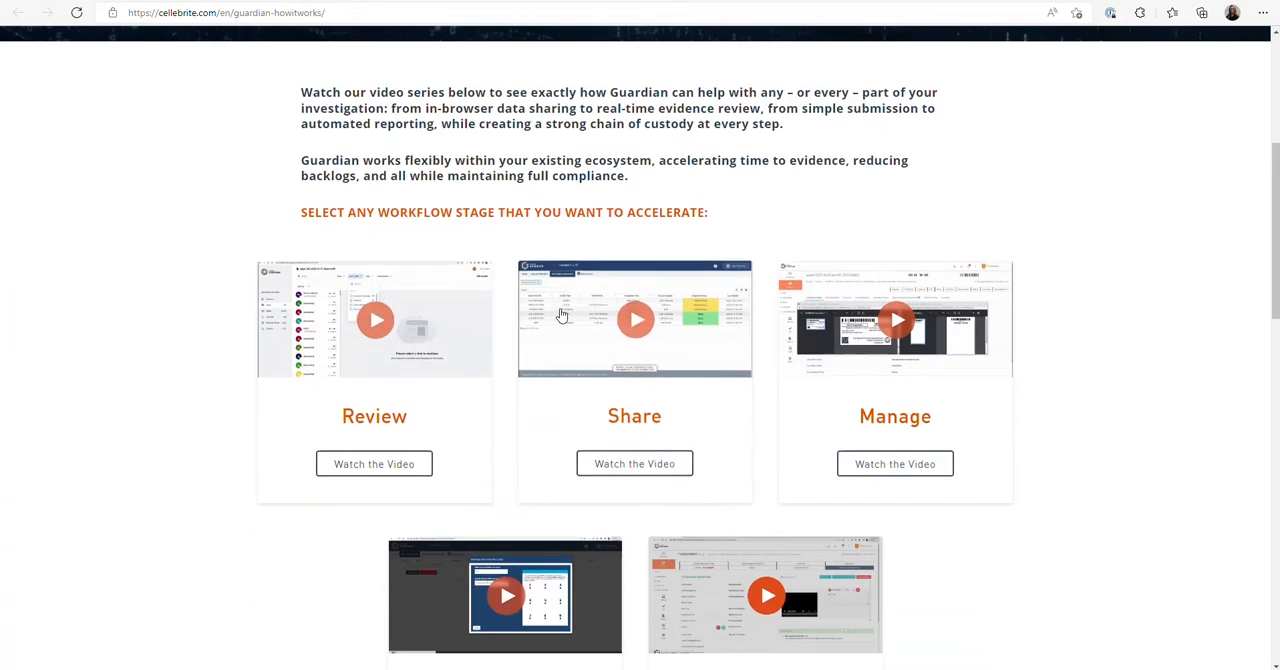
Reveal the Submit and Examine tiles and try a Watch the Video button.
scroll(down, 3)
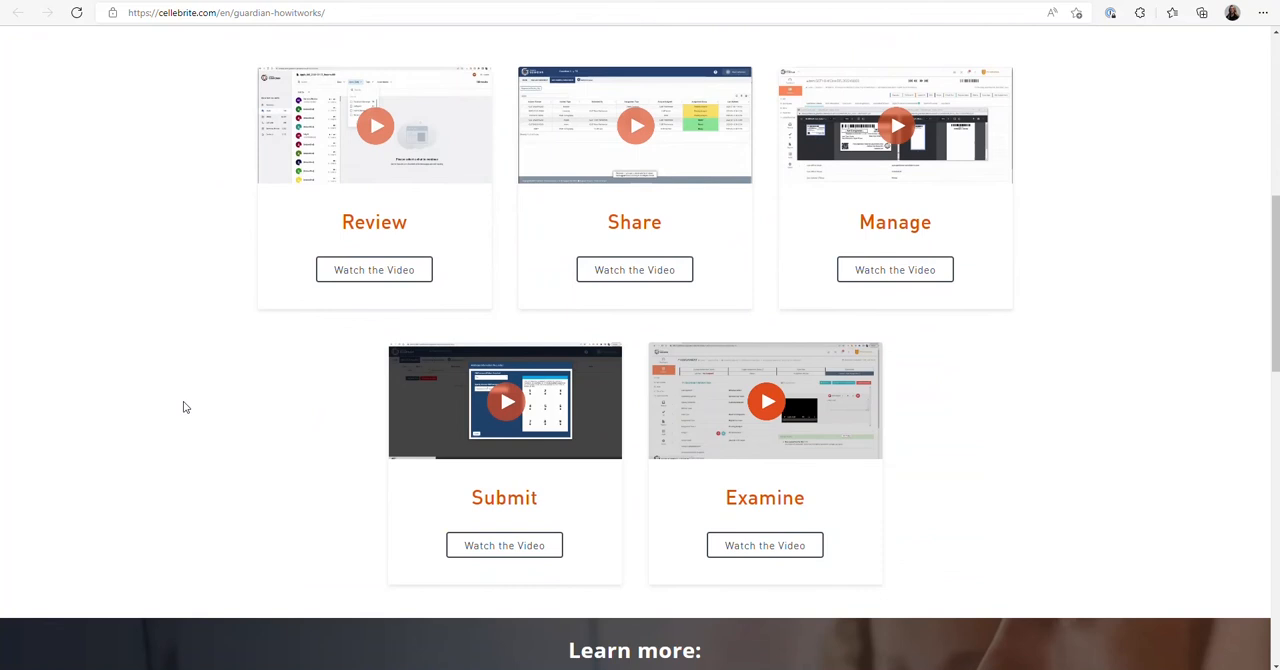
mouse_move(398, 224)
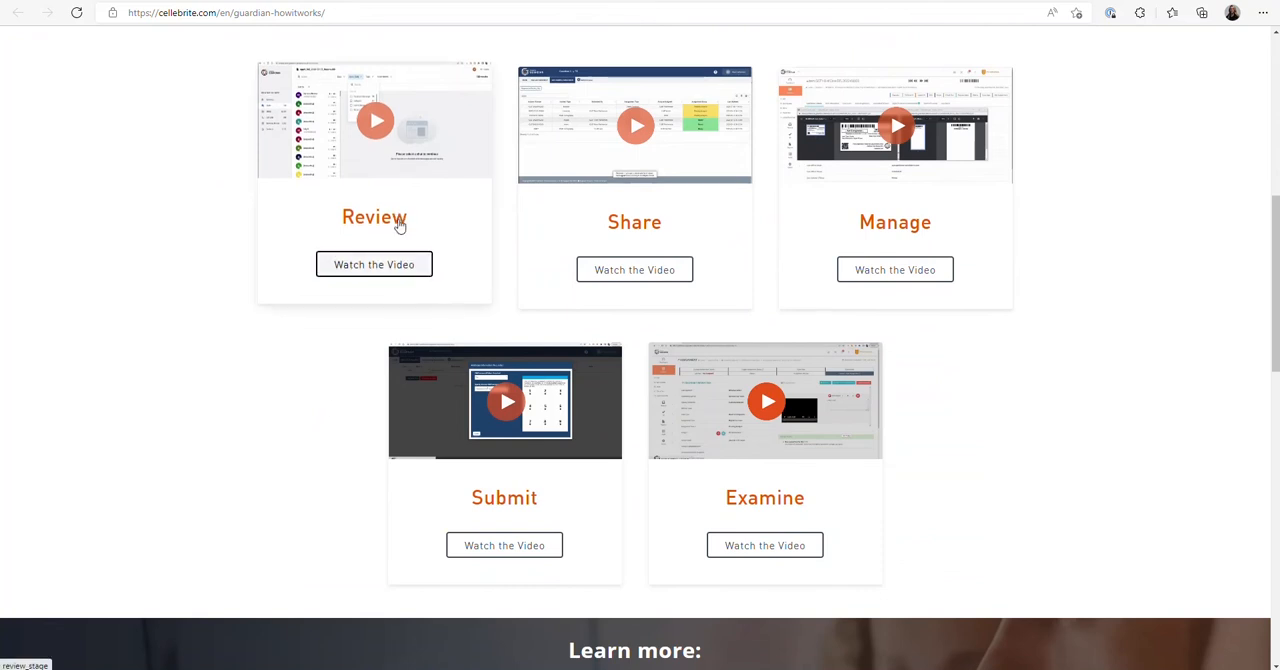
mouse_move(408, 248)
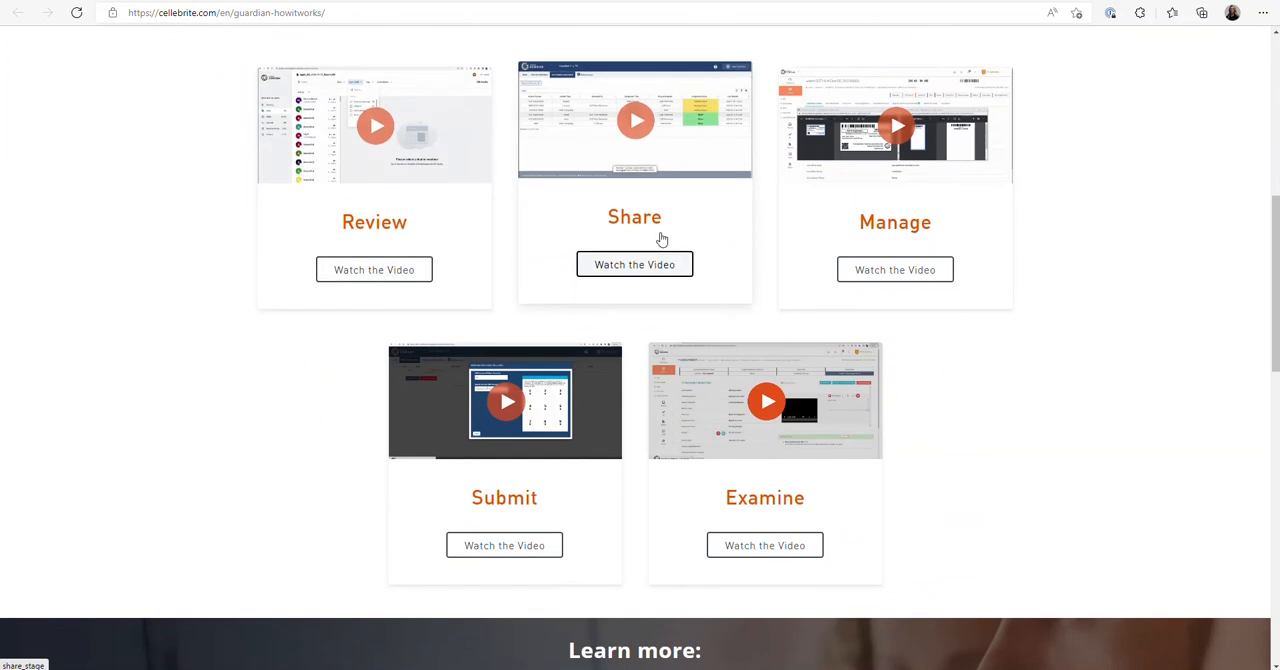
mouse_move(754, 456)
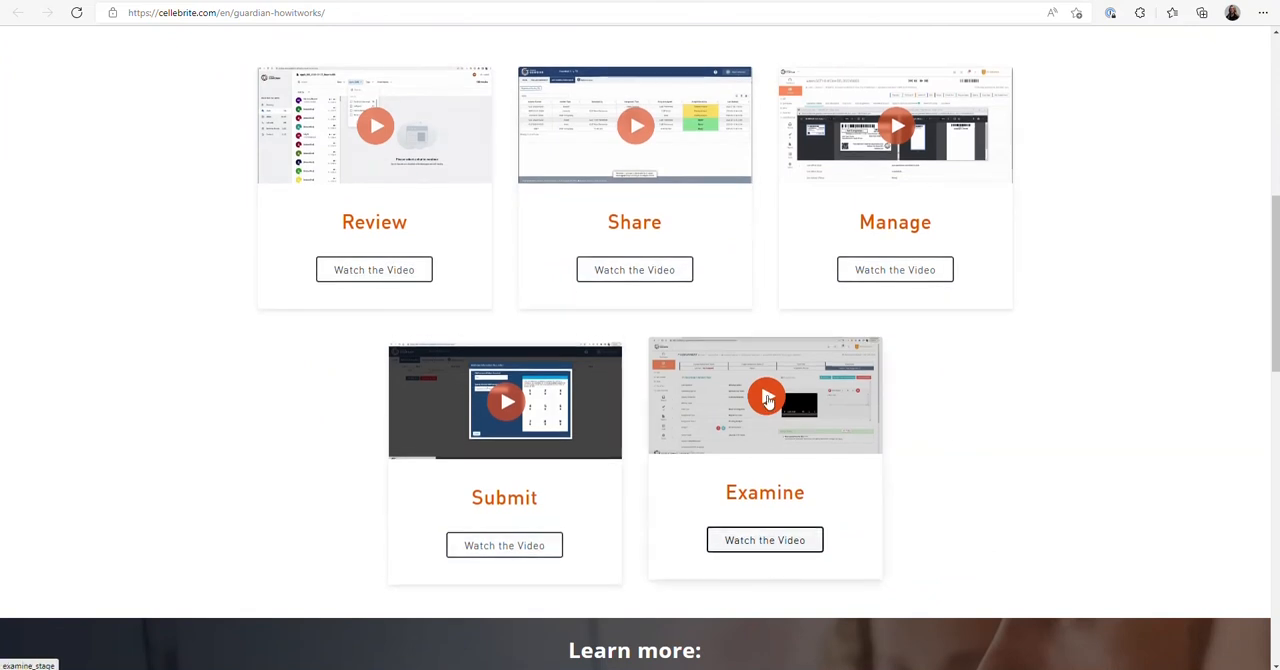
click(764, 396)
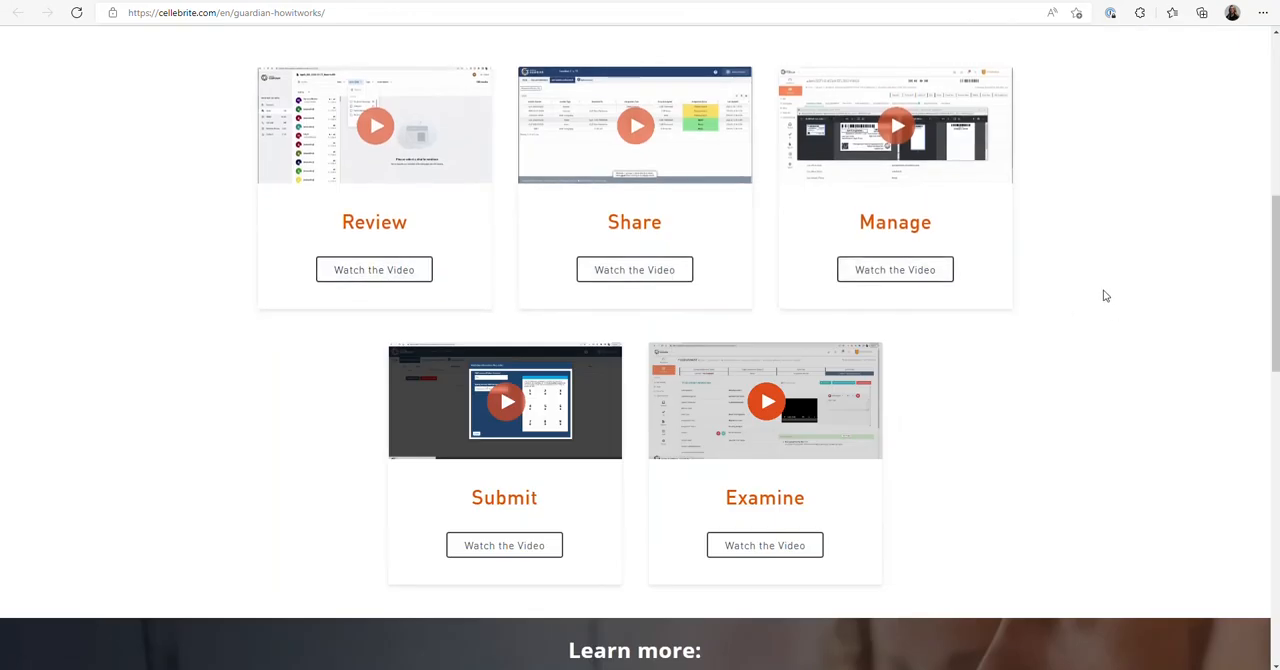
scroll(down, 3)
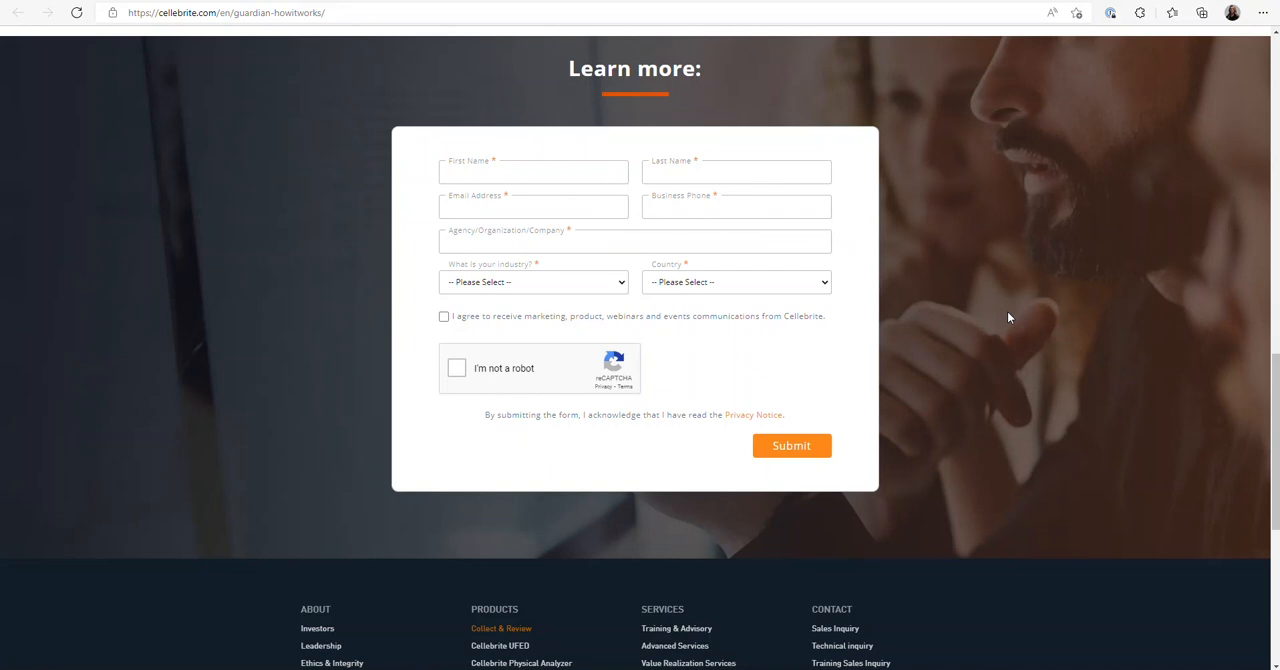
mouse_move(946, 304)
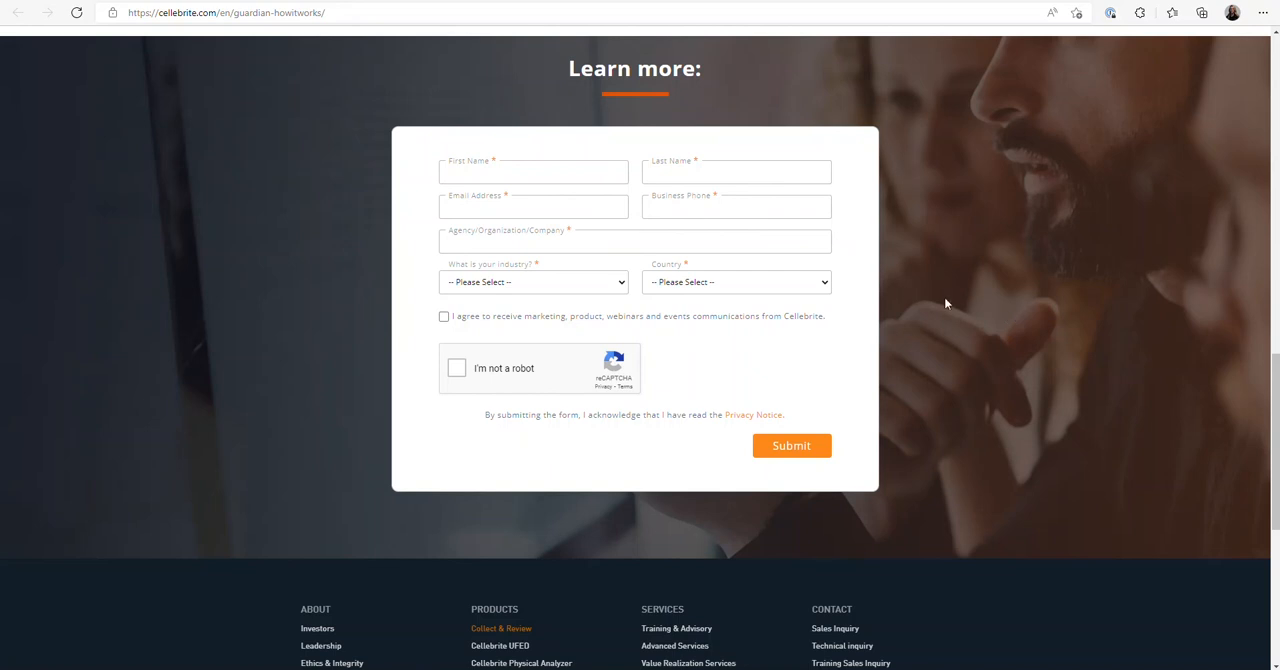
Scroll back to the 'Select any workflow stage' section with its stage videos.
scroll(up, 3)
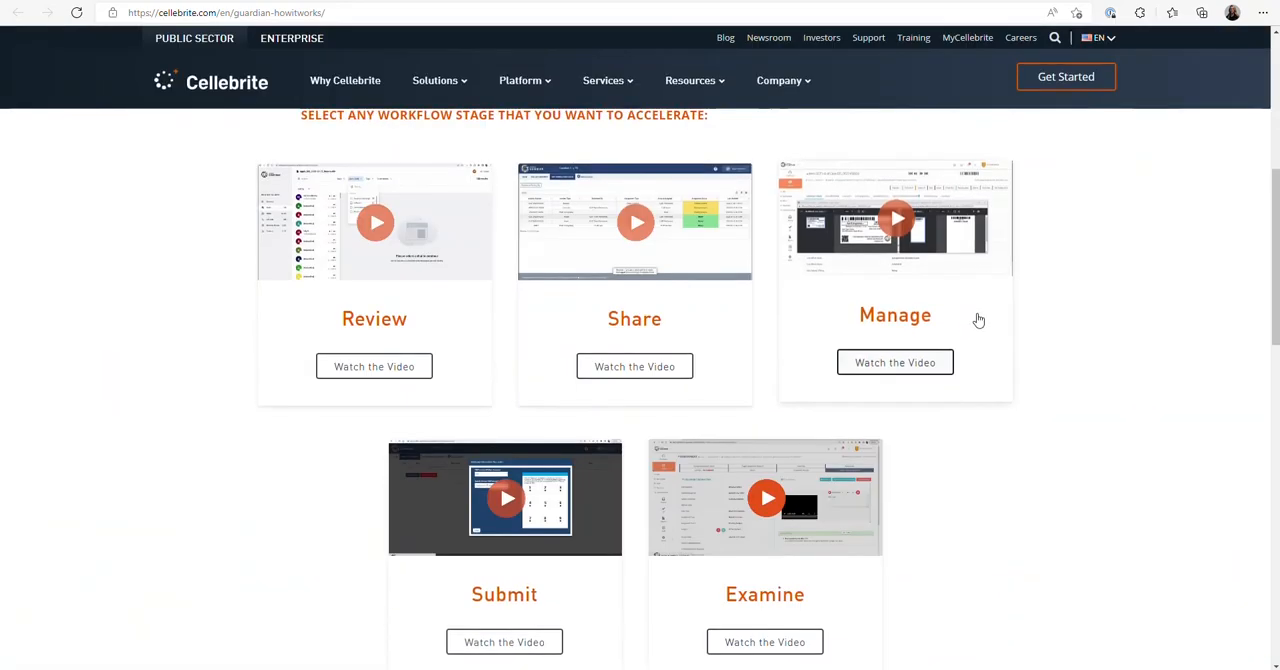
mouse_move(1052, 344)
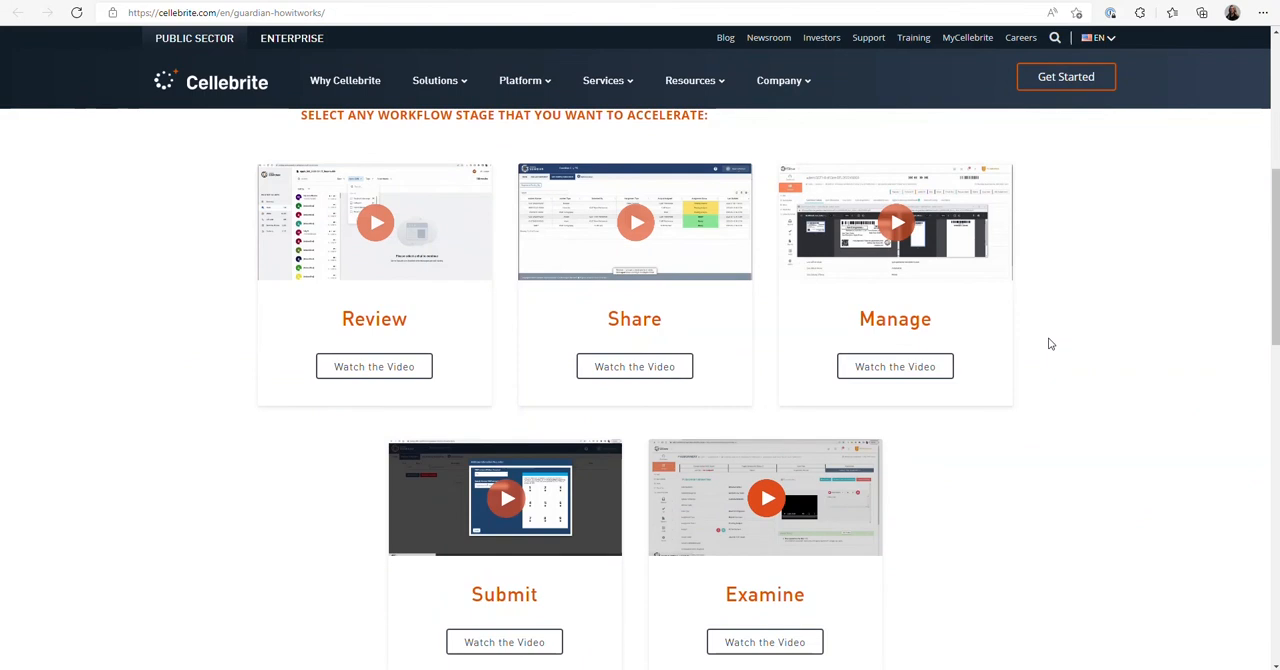
Scroll up to the page top showing the Guardian 'How it works' header.
scroll(up, 3)
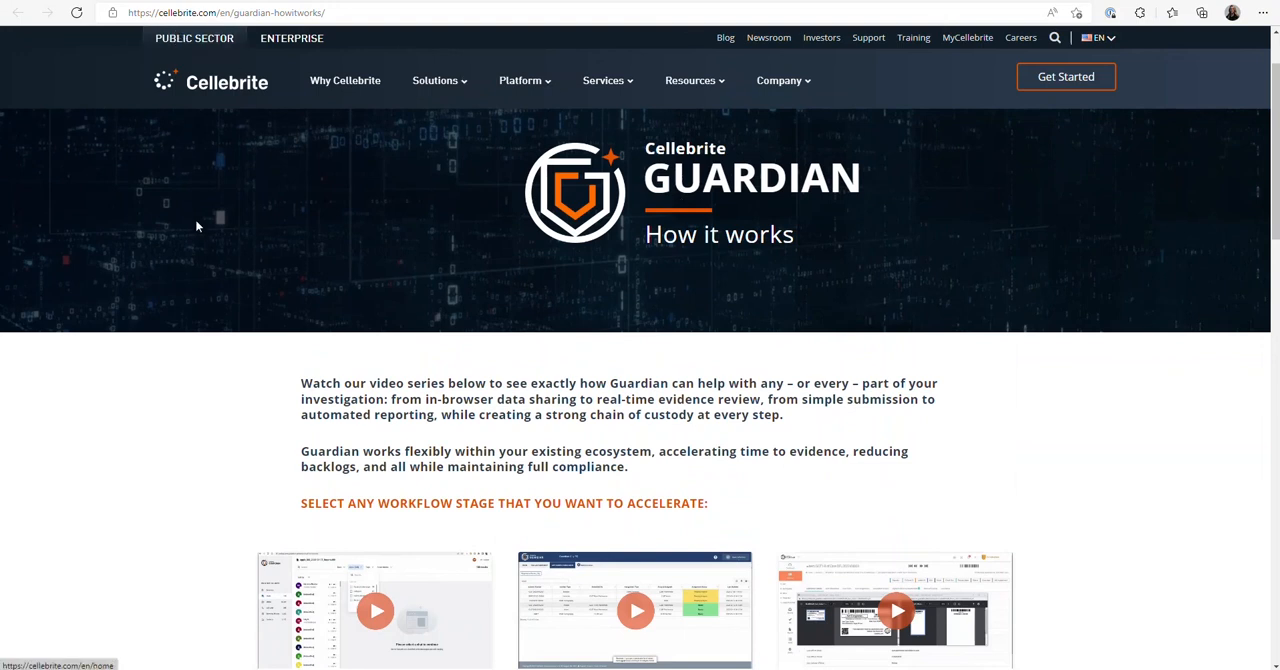
mouse_move(224, 396)
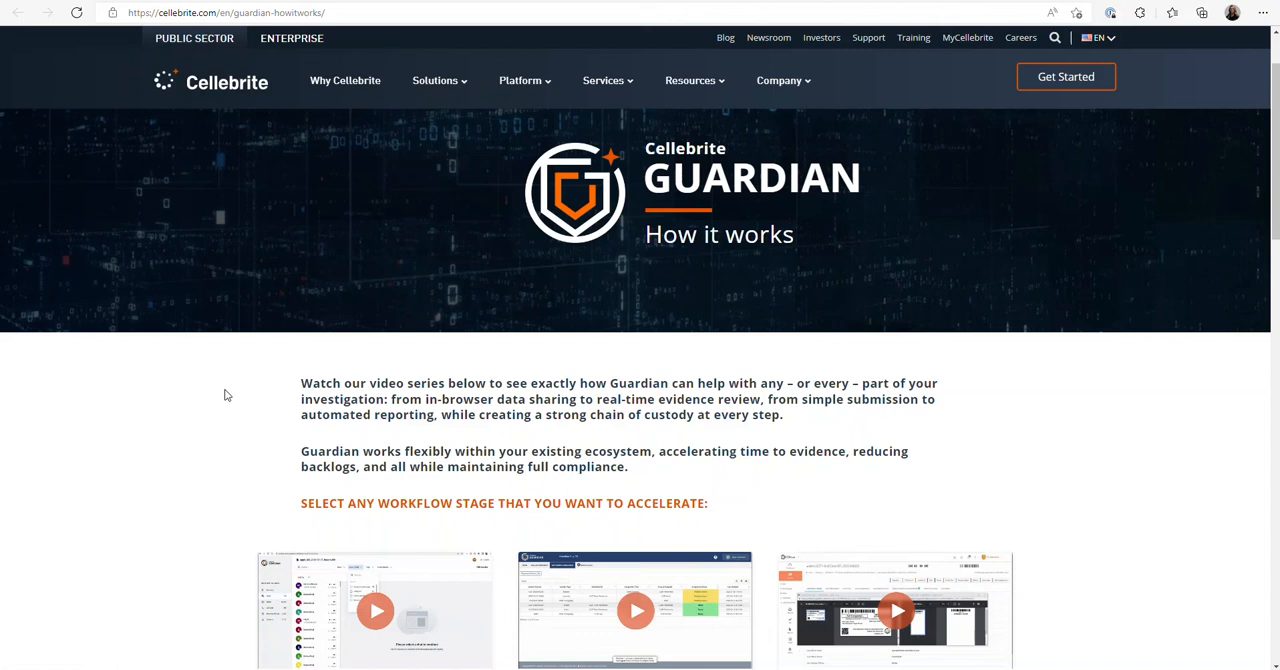